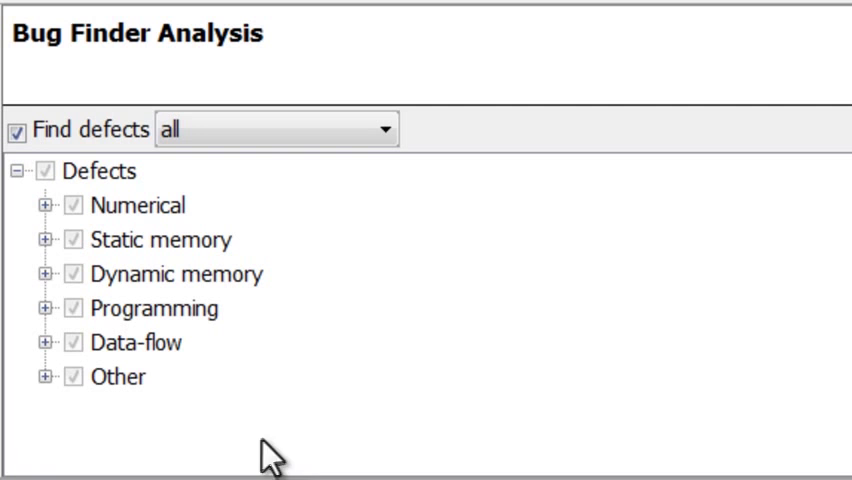
mouse_move(33, 302)
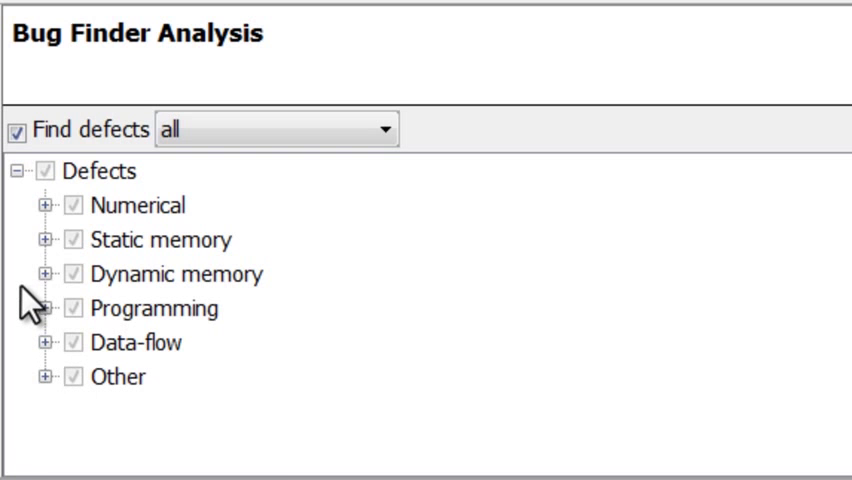
Run Bug Finder with all defect categories and view dataflow.c defects like non-initialized variables
left_click(53, 308)
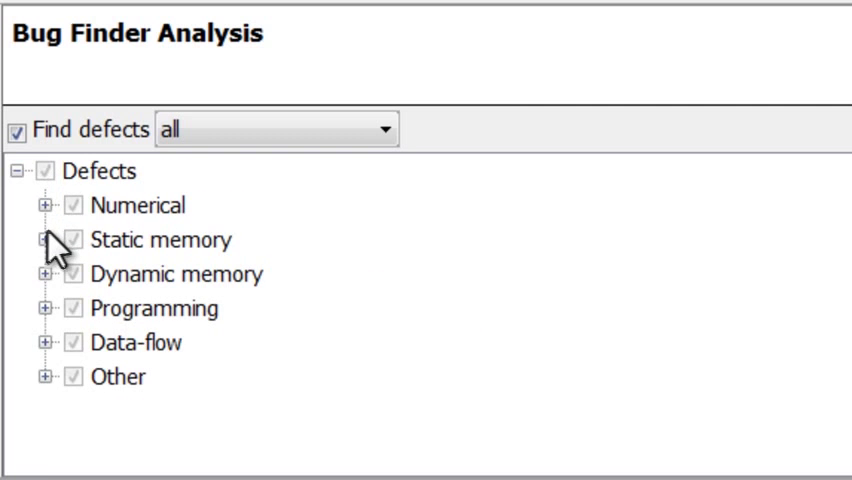
left_click(52, 240)
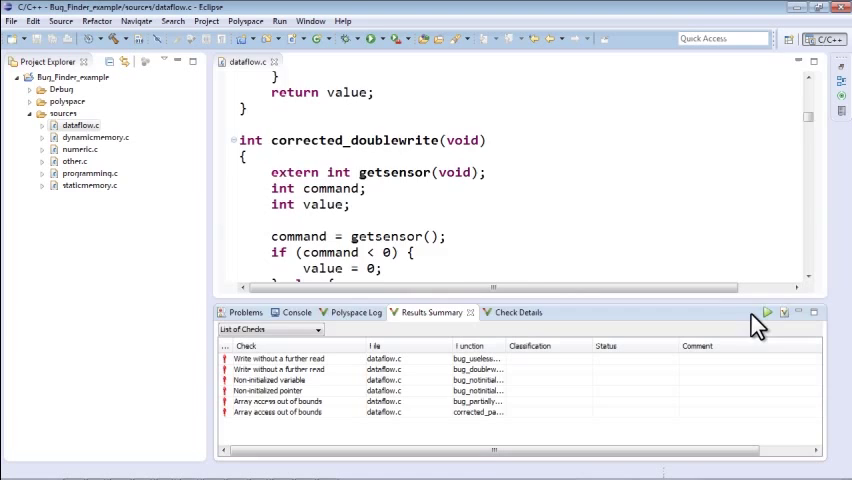
left_click(277, 401)
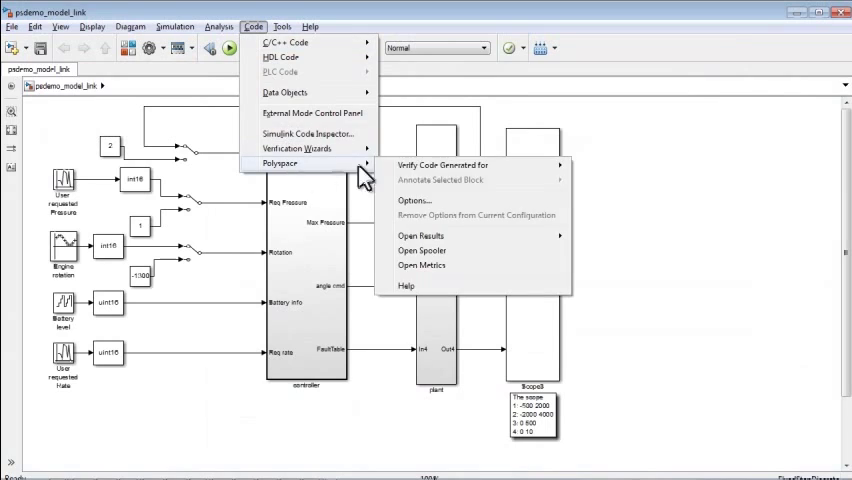
Show the Code > Polyspace submenu in the psdemo_model_link Simulink model
left_click(412, 201)
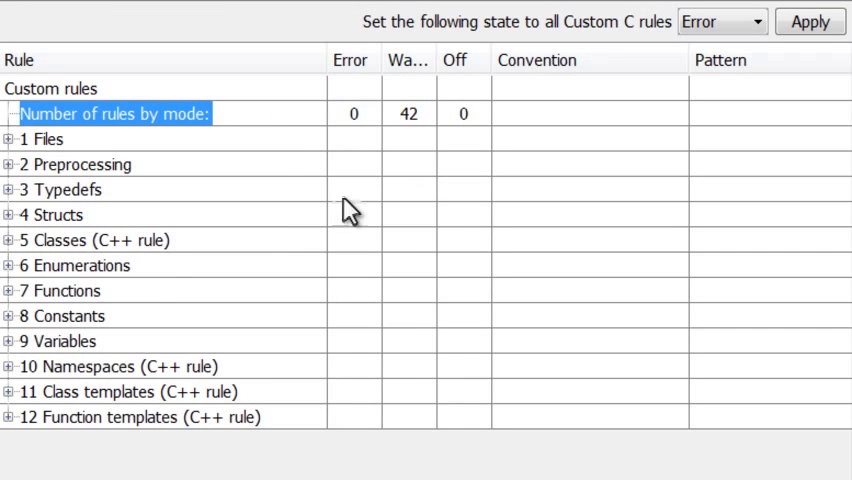
Inspect the custom coding rule groups and their by-mode counts, all 42 in warning
left_click(11, 291)
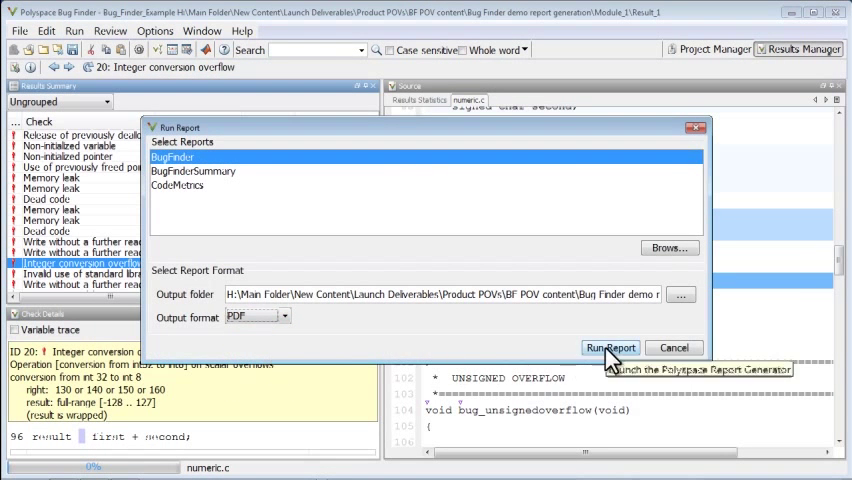
Run the BugFinder report with PDF output format
left_click(610, 347)
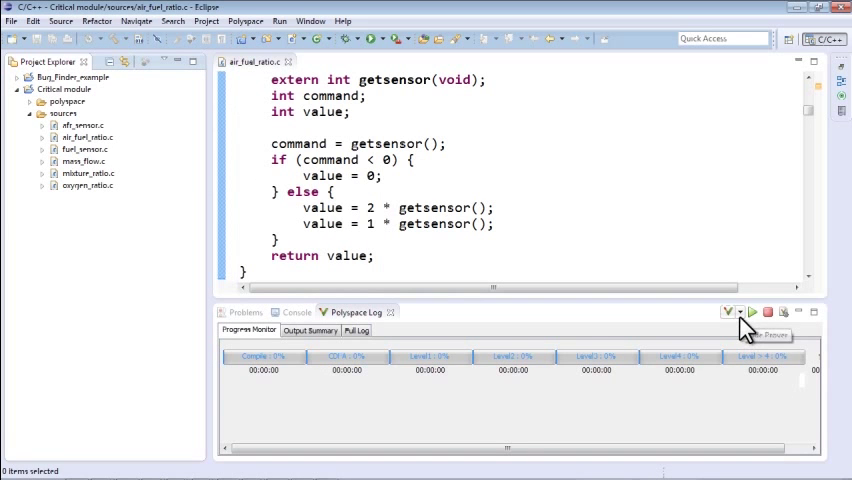
Open the Polyspace Log run dropdown listing Bug Finder and Code Prover
left_click(736, 312)
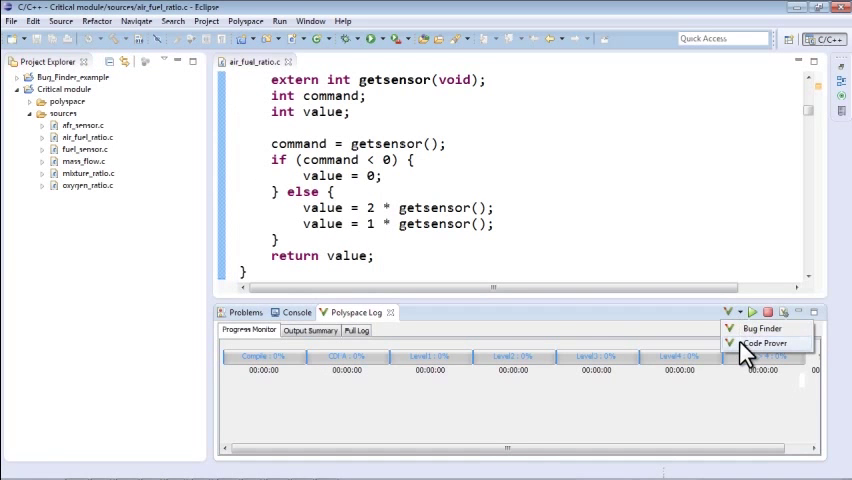